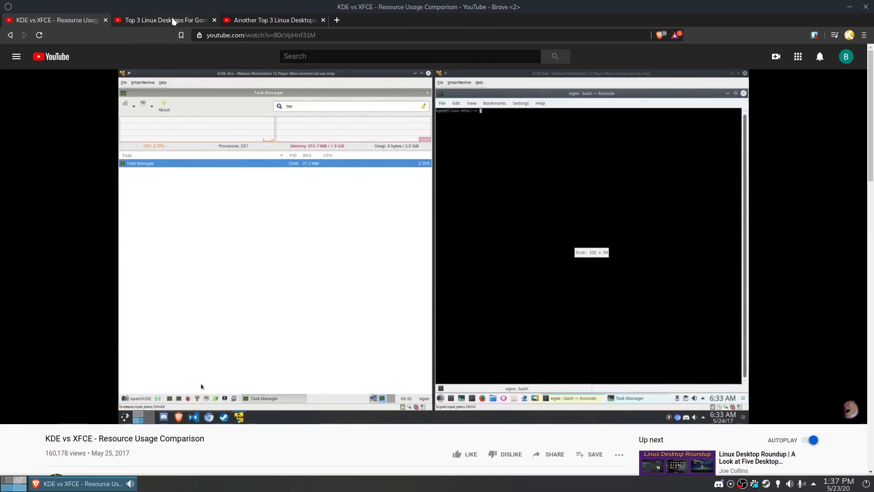
- Browse the YouTube tabs and return to the 'Top 3 Linux Desktops For Gaming in 2015' video
click(161, 20)
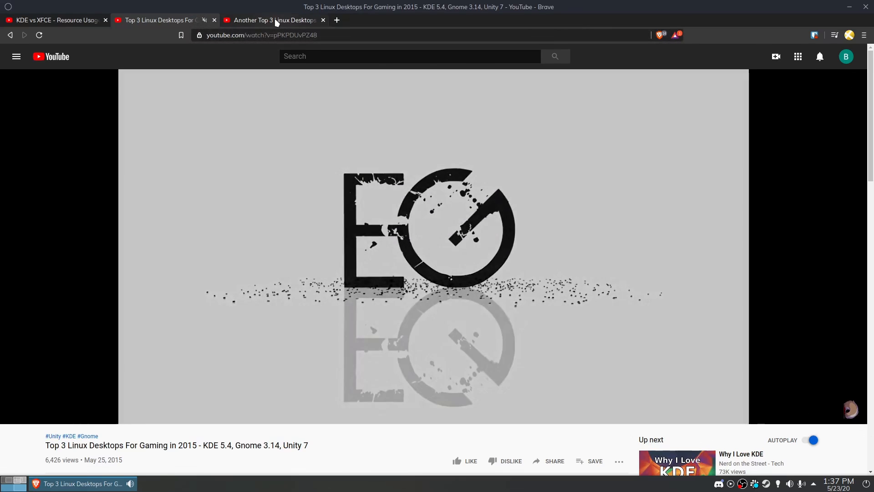
click(273, 21)
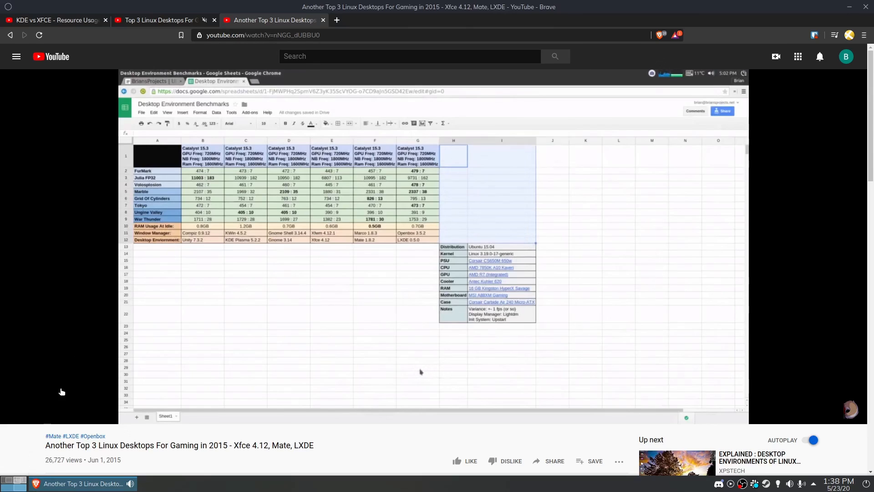
click(158, 20)
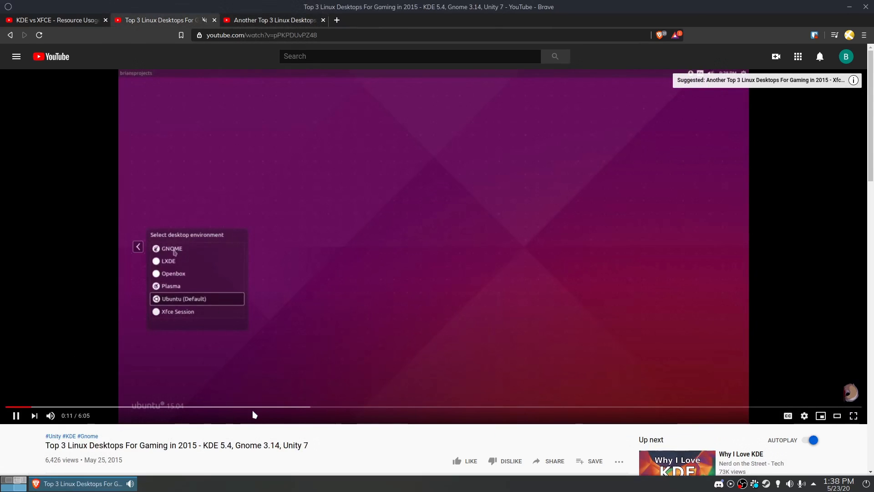
mouse_move(55, 405)
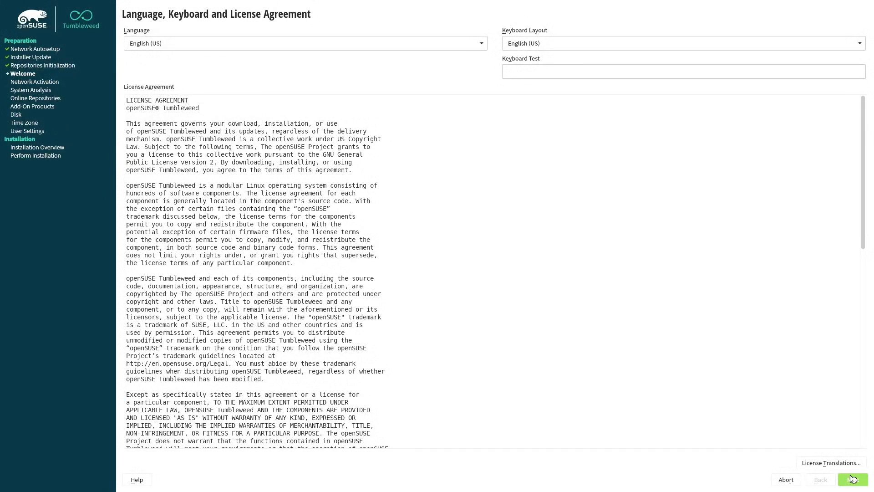
- Accept the licence and continue past the network step without configuring it
click(852, 480)
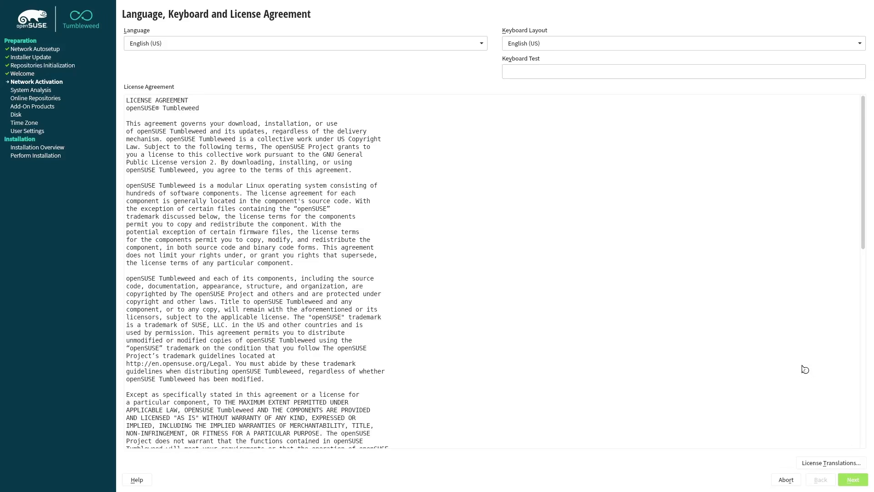
click(852, 480)
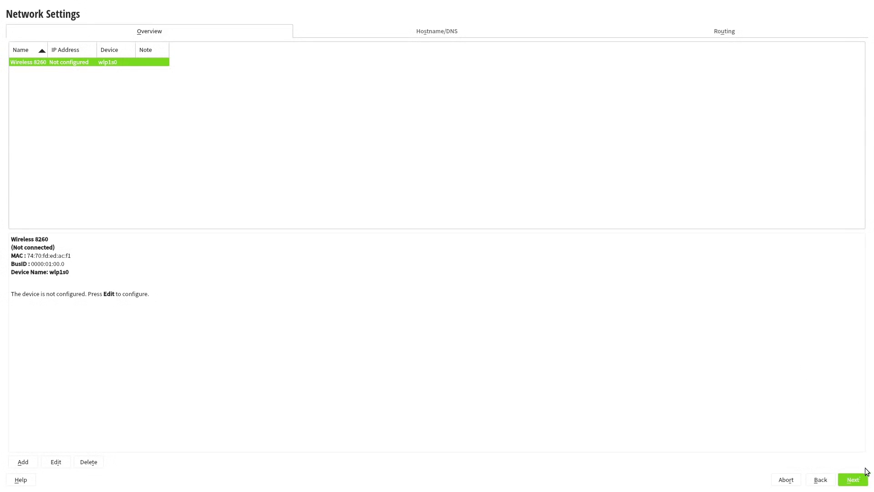
click(852, 480)
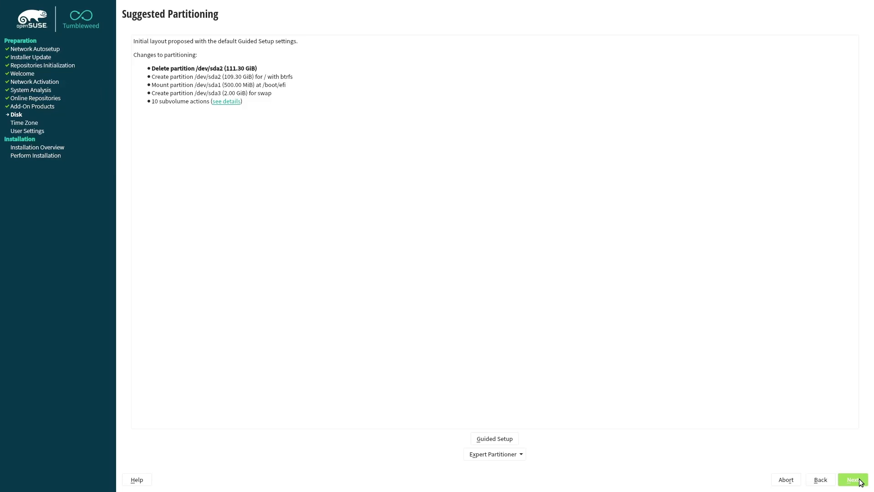
- Run guided partitioning with the default disk and an Ext4 root partition
click(494, 438)
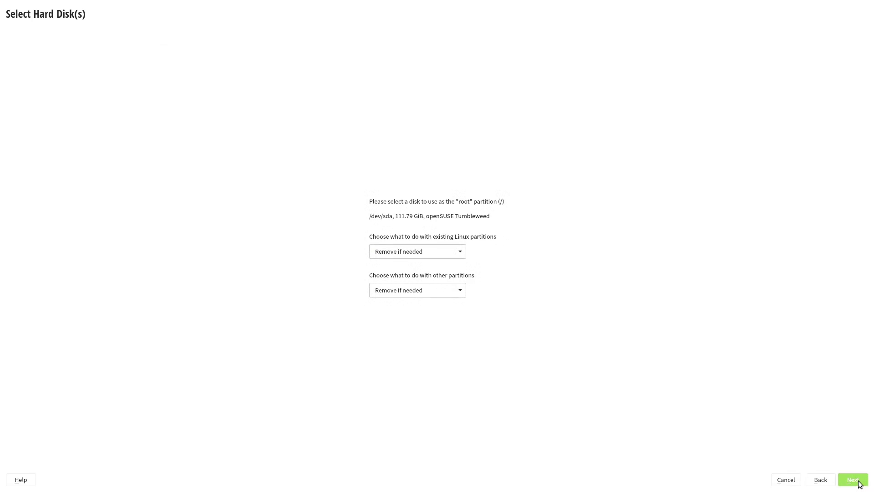
click(852, 479)
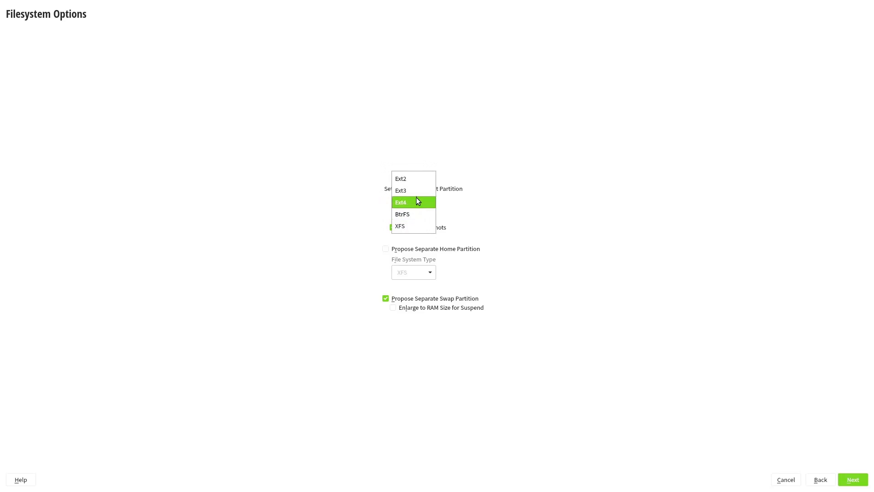
click(400, 201)
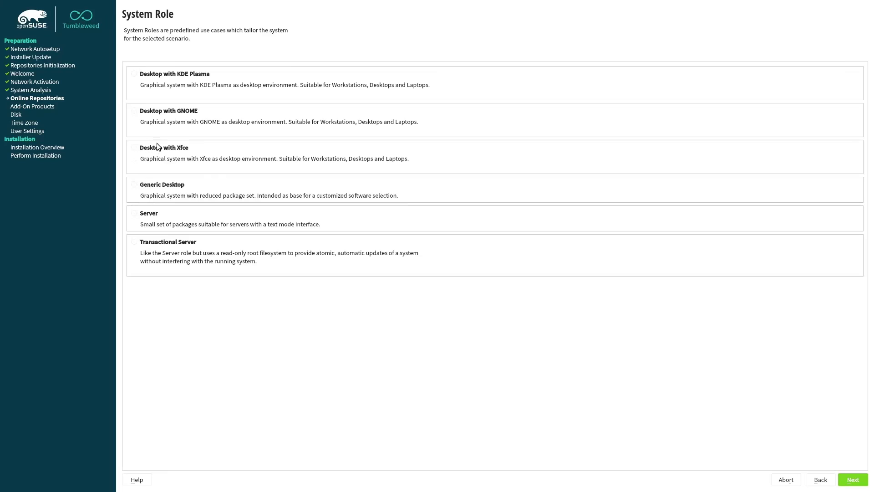
- Select 'Desktop with Xfce', create the local user despite the weak password warning, and install
click(134, 147)
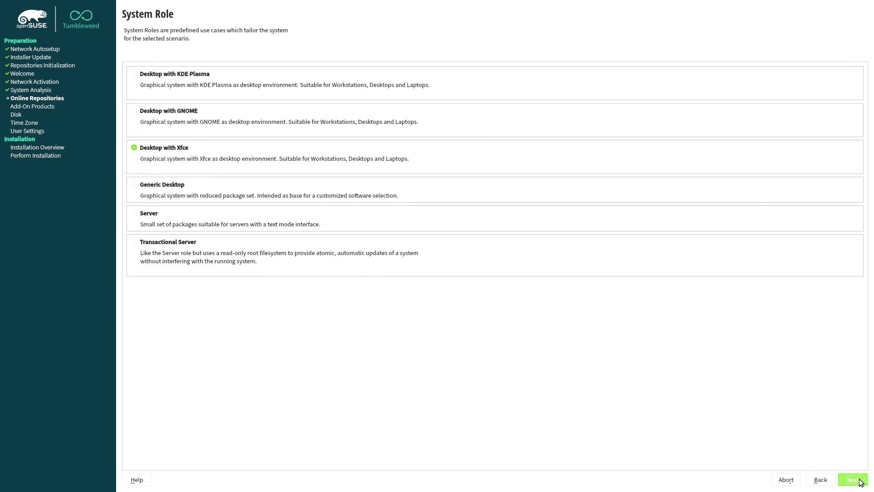
click(852, 479)
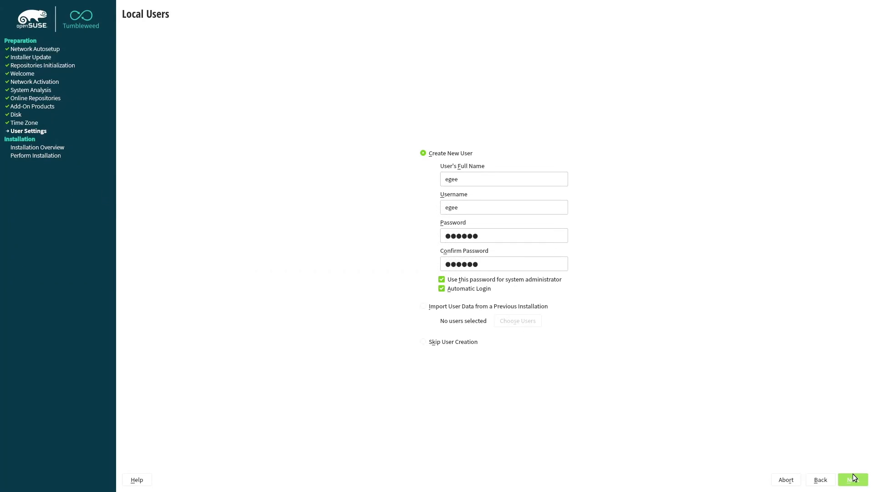
click(852, 479)
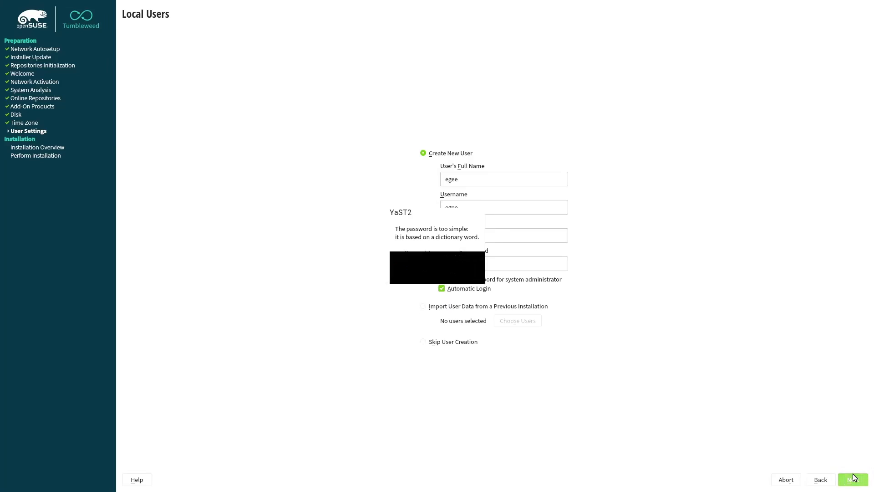
click(852, 479)
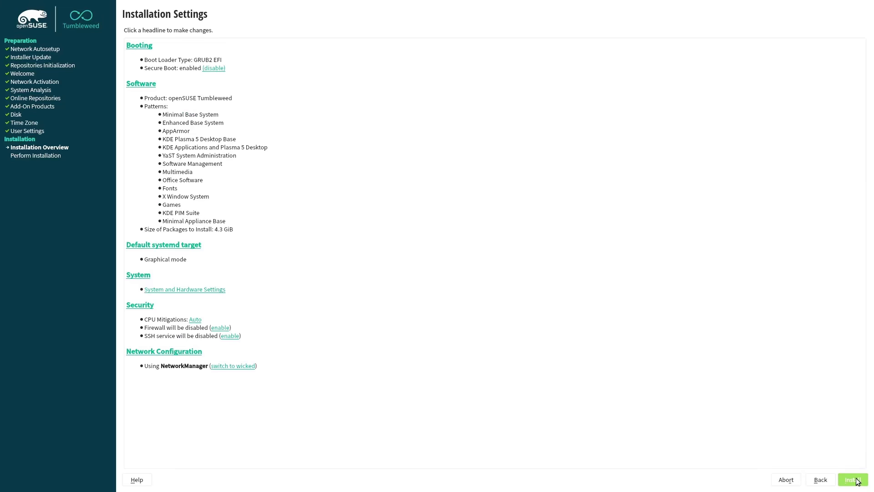
click(851, 479)
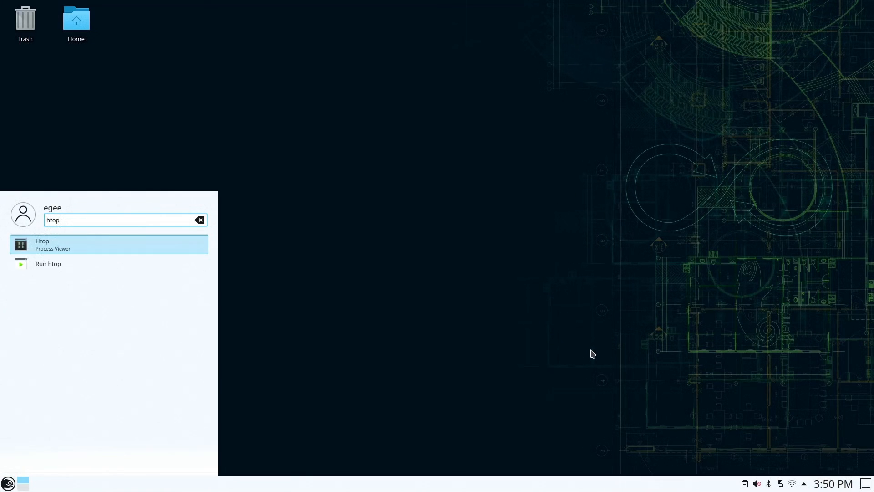
- Launch Htop Process Viewer from the KDE Plasma application launcher search
click(109, 244)
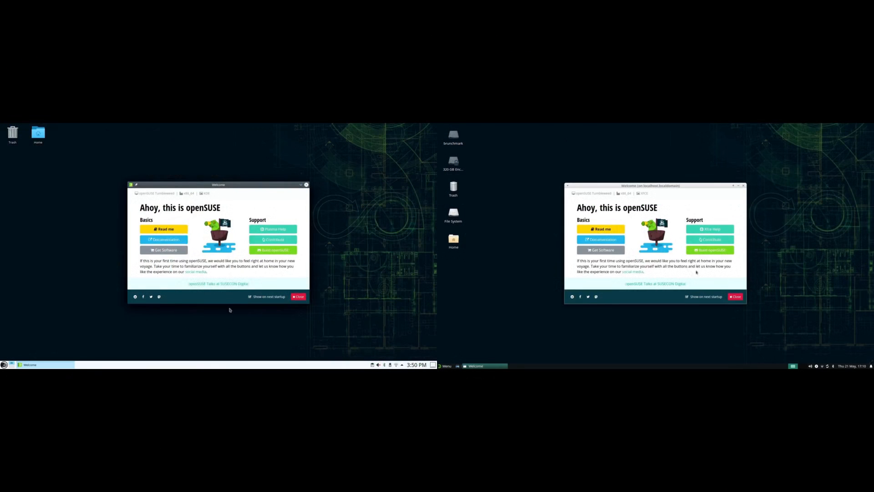
- Close the openSUSE Welcome windows on both desktops
click(445, 365)
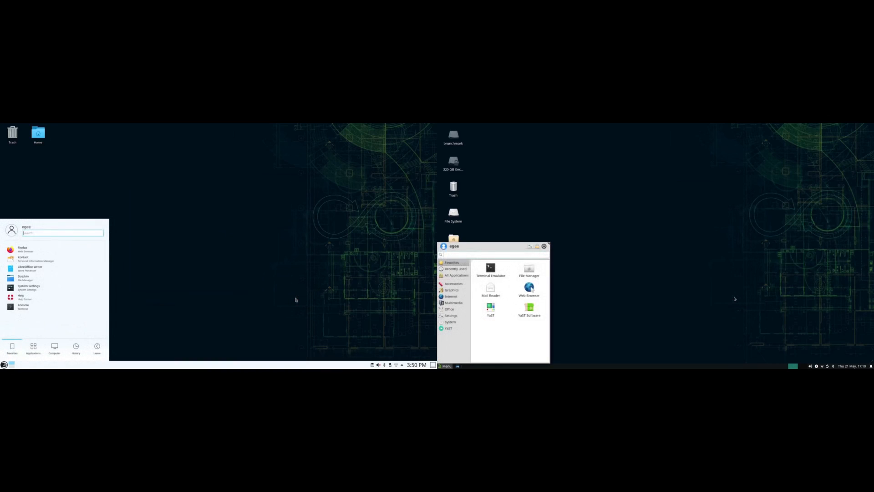
click(490, 270)
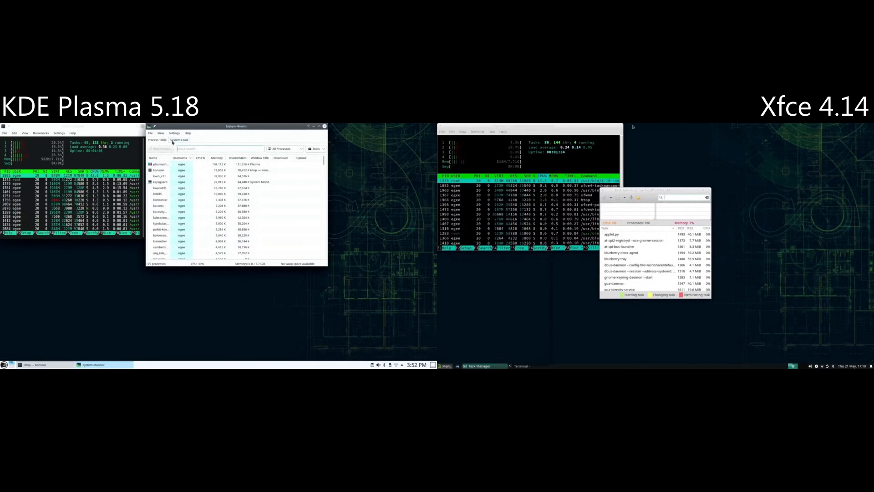
- Open office, file manager and terminal apps, then view a wallpaper JPG in Gwenview
click(179, 140)
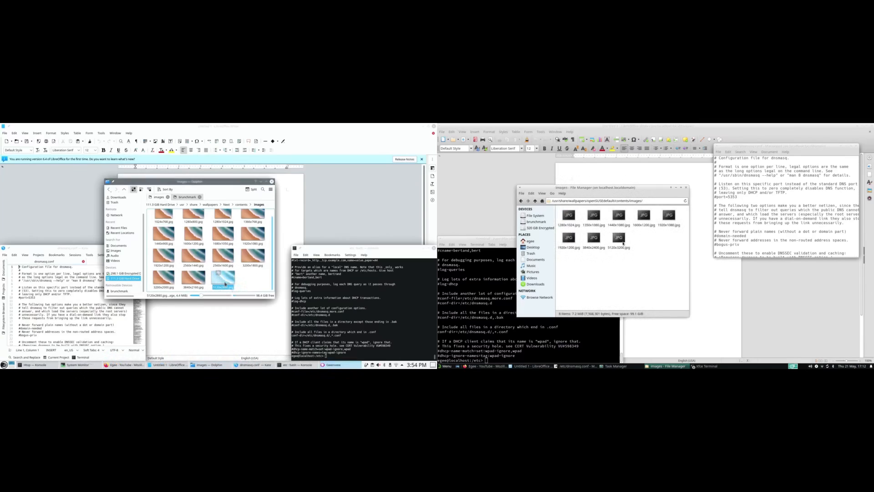
double_click(223, 279)
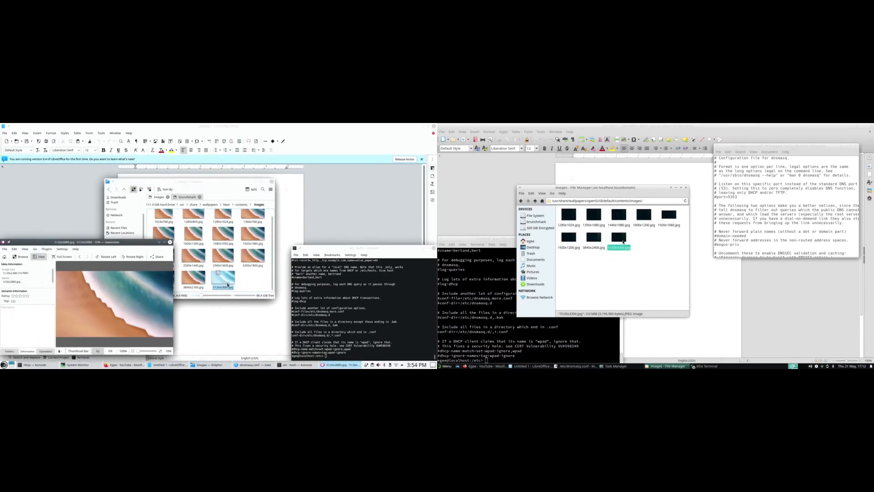